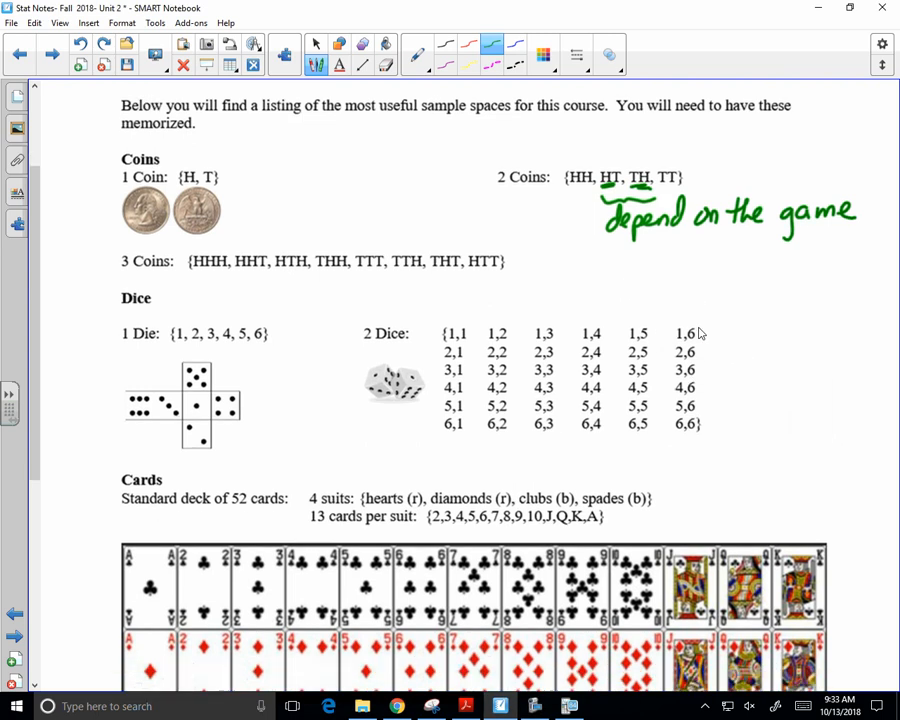
Step: Scroll the page so the Coins section and two-coin sample space sit near the top
{"action": "scroll", "scroll_direction": "down", "scroll_amount": 3}
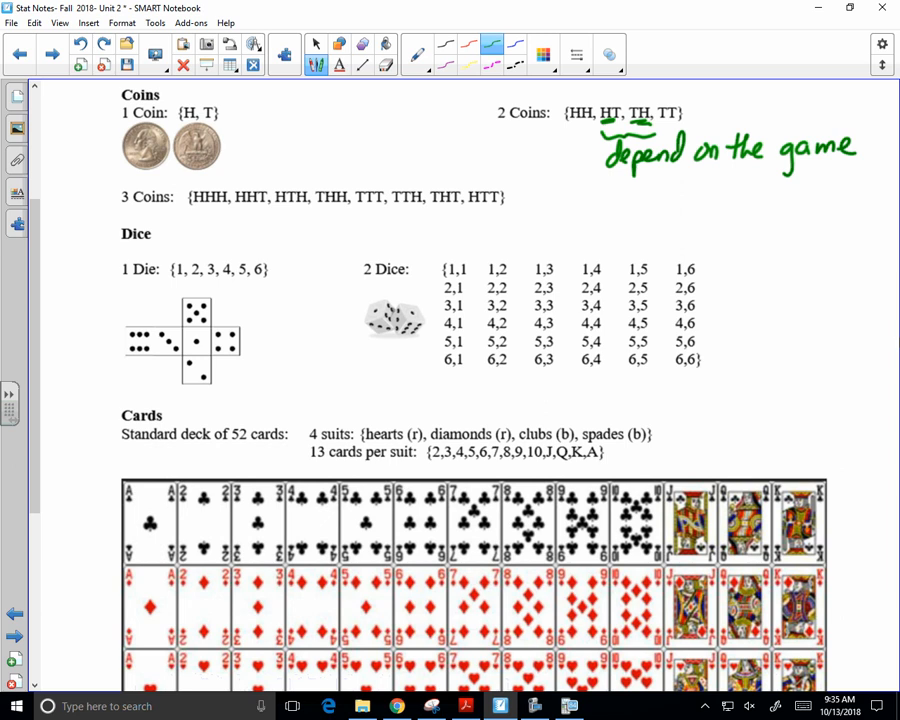
{"action": "scroll", "scroll_direction": "down", "scroll_amount": 3}
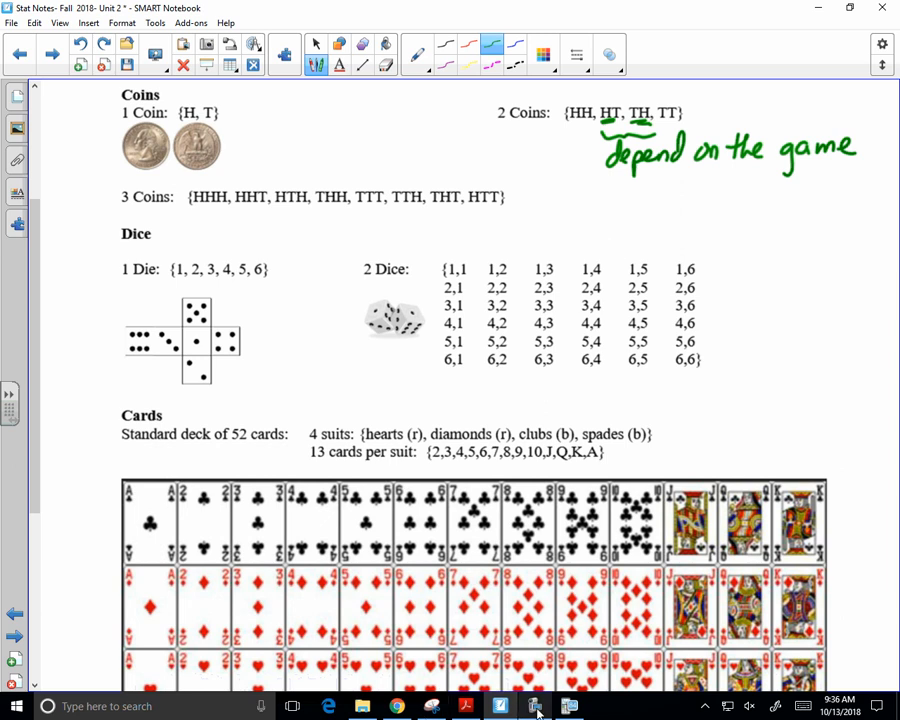
{"action": "mouse_move", "coordinate": [592, 486]}
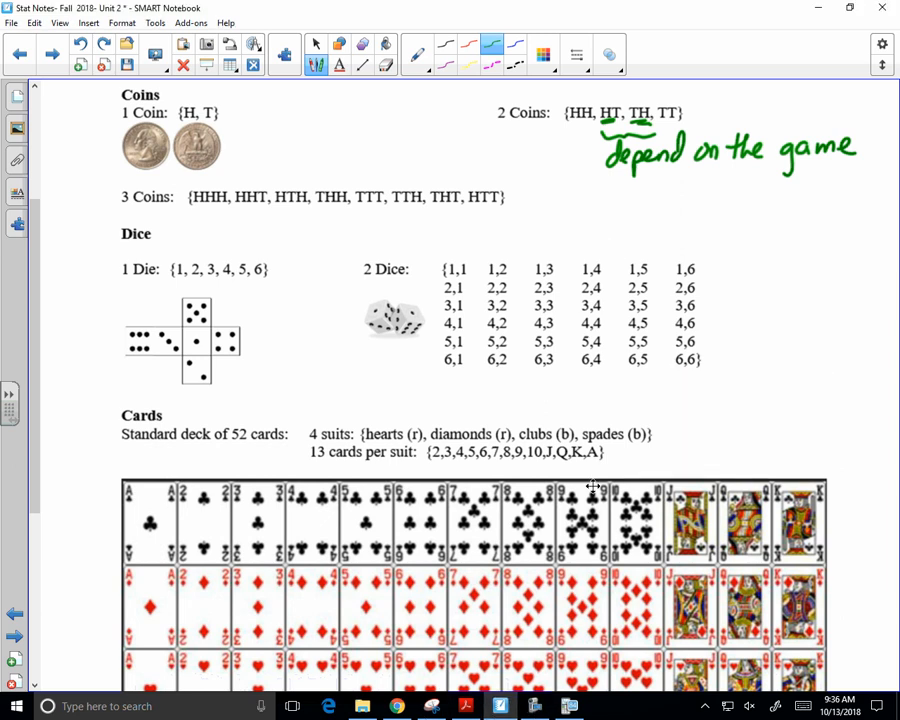
{"action": "mouse_move", "coordinate": [710, 468]}
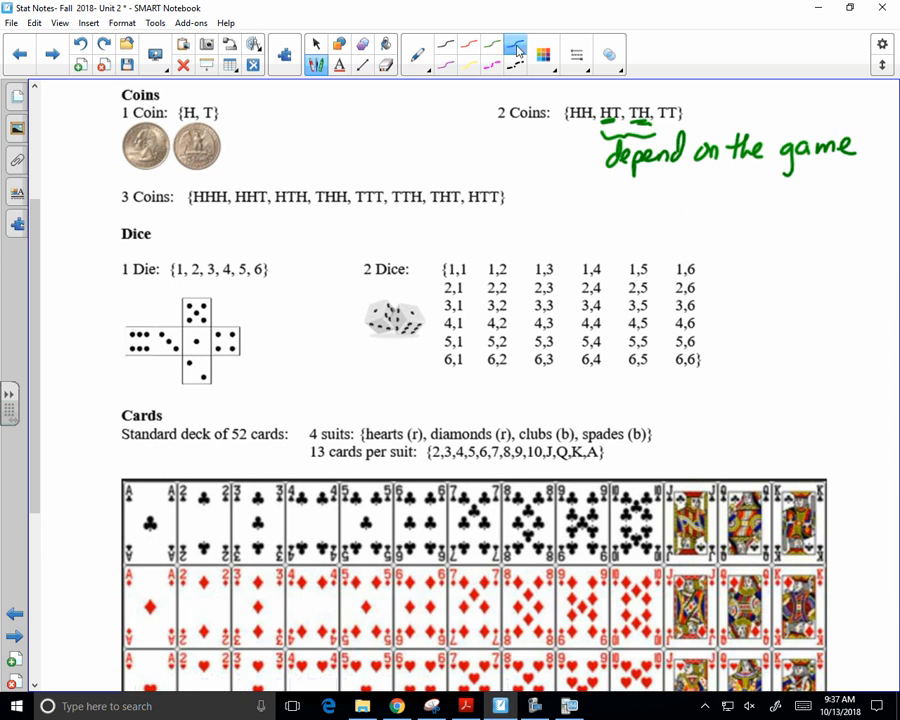
Step: Pick the green pen from the toolbar for the handwritten note
{"action": "left_click", "coordinate": [410, 50]}
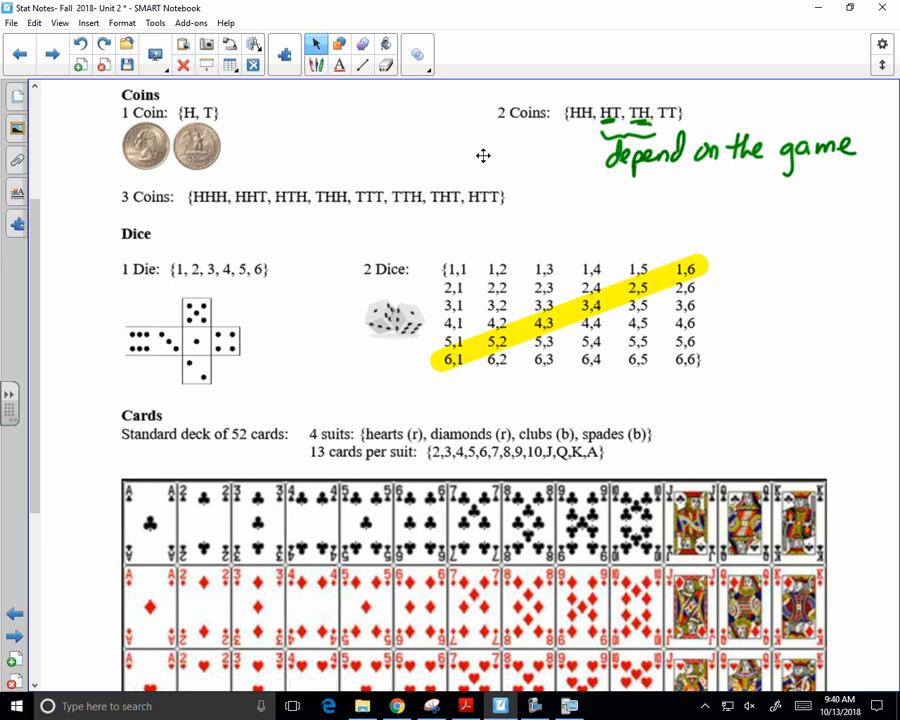
{"action": "mouse_move", "coordinate": [664, 232]}
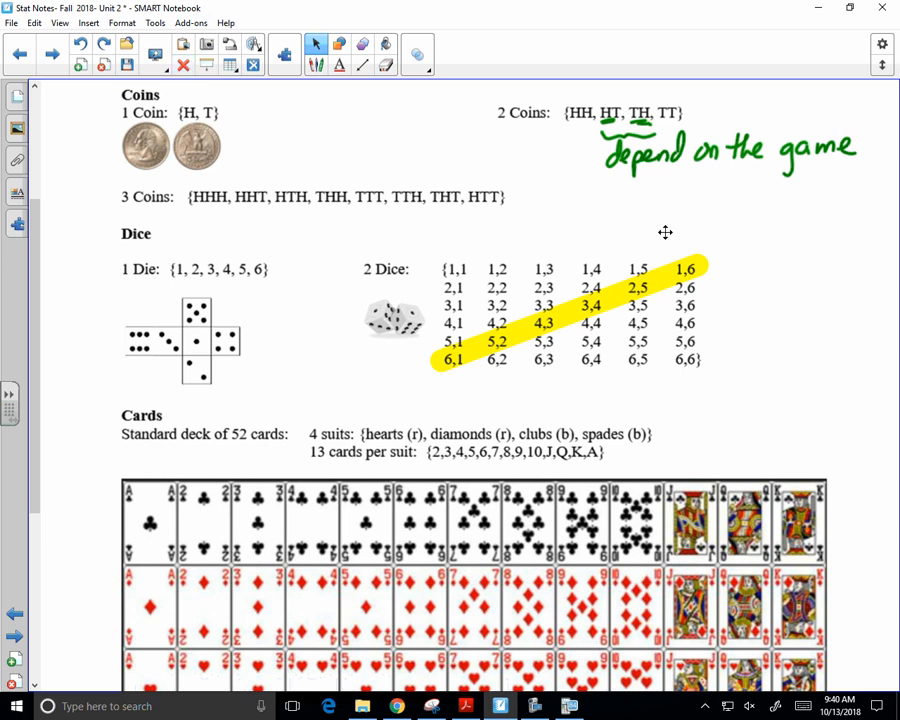
Step: Scroll down until the card deck grid and Prime Numbers line are visible
{"action": "scroll", "scroll_direction": "down", "scroll_amount": 3}
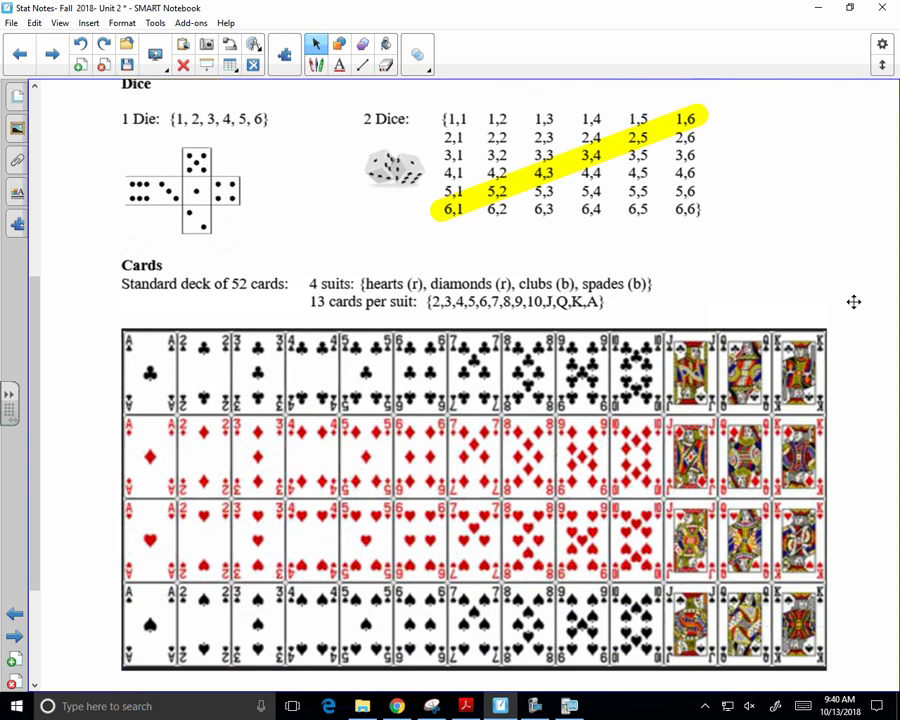
{"action": "scroll", "scroll_direction": "down", "scroll_amount": 3}
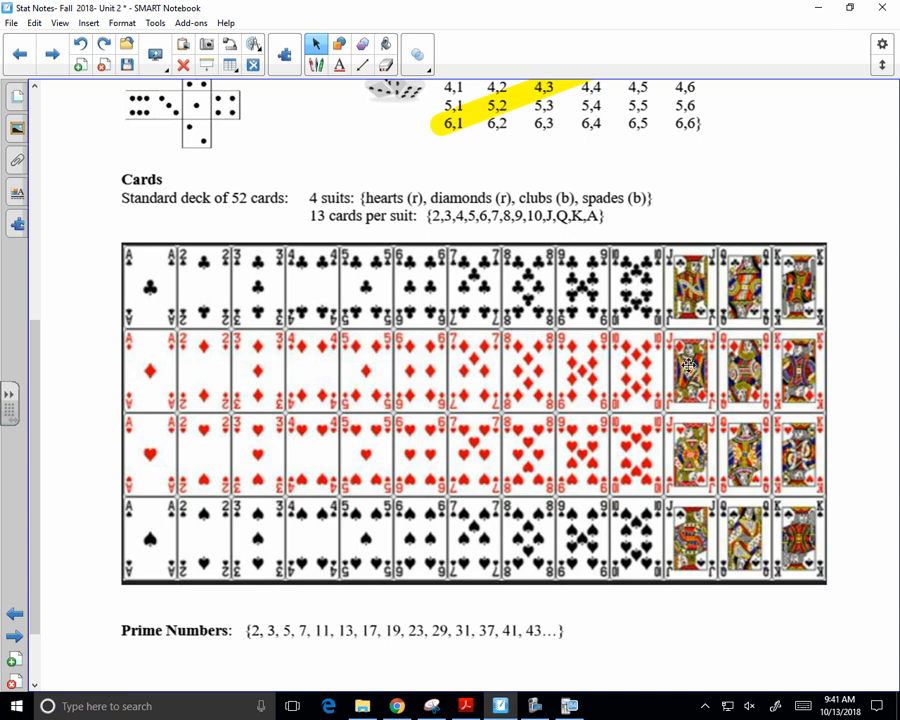
{"action": "mouse_move", "coordinate": [644, 544]}
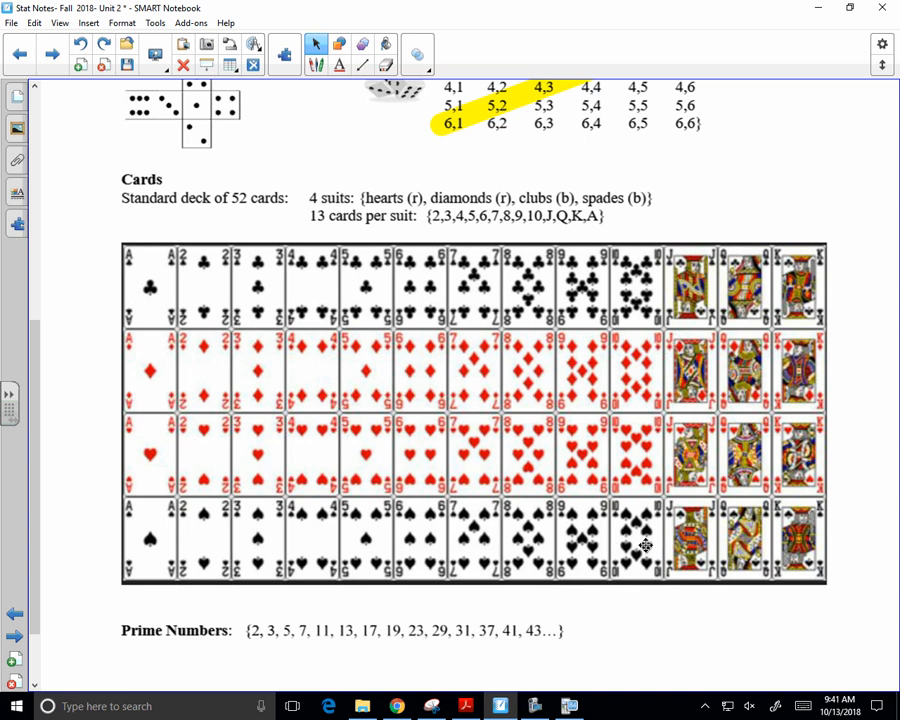
{"action": "mouse_move", "coordinate": [636, 532]}
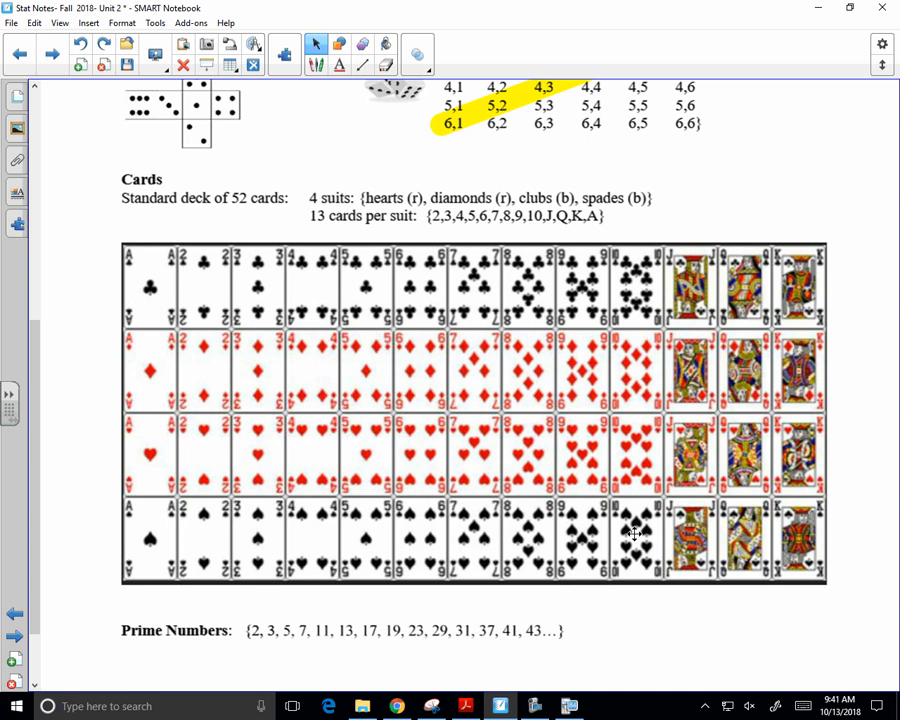
Step: Scroll to the page bottom where the Extend Page link appears
{"action": "scroll", "scroll_direction": "down", "scroll_amount": 3}
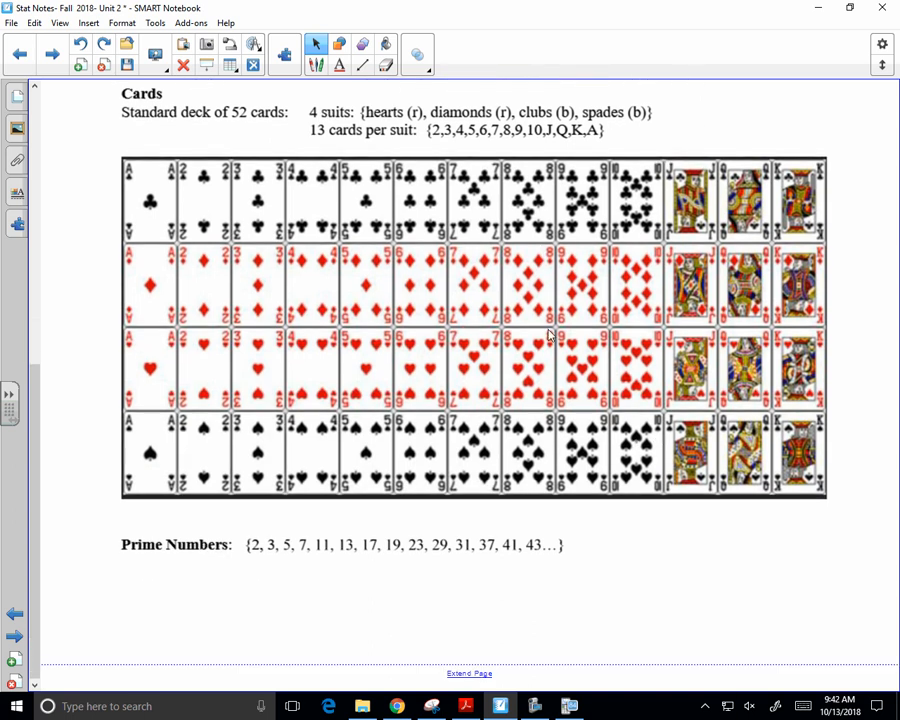
{"action": "mouse_move", "coordinate": [516, 568]}
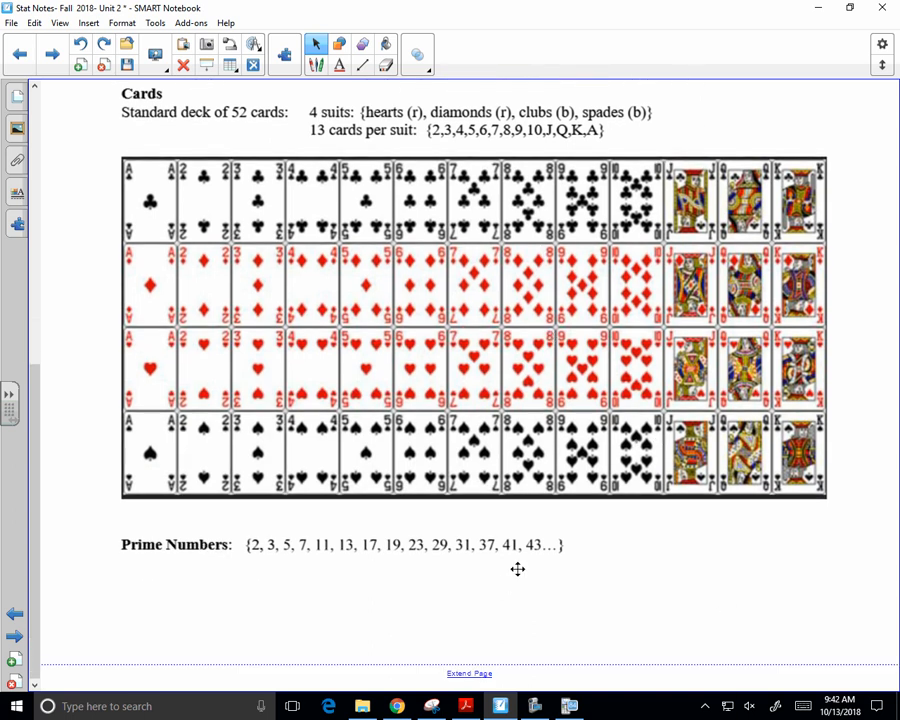
{"action": "mouse_move", "coordinate": [636, 524]}
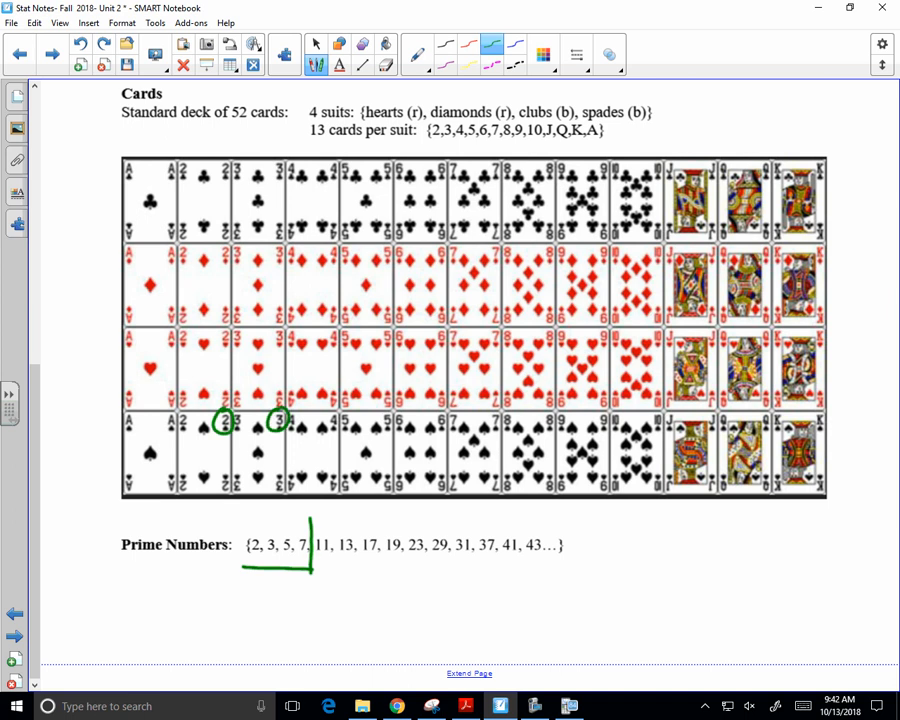
Step: Ink a green stroke marking off the primes 2, 3, 5, 7 in the list
{"action": "left_click_drag", "start_coordinate": [380, 420], "coordinate": [496, 420]}
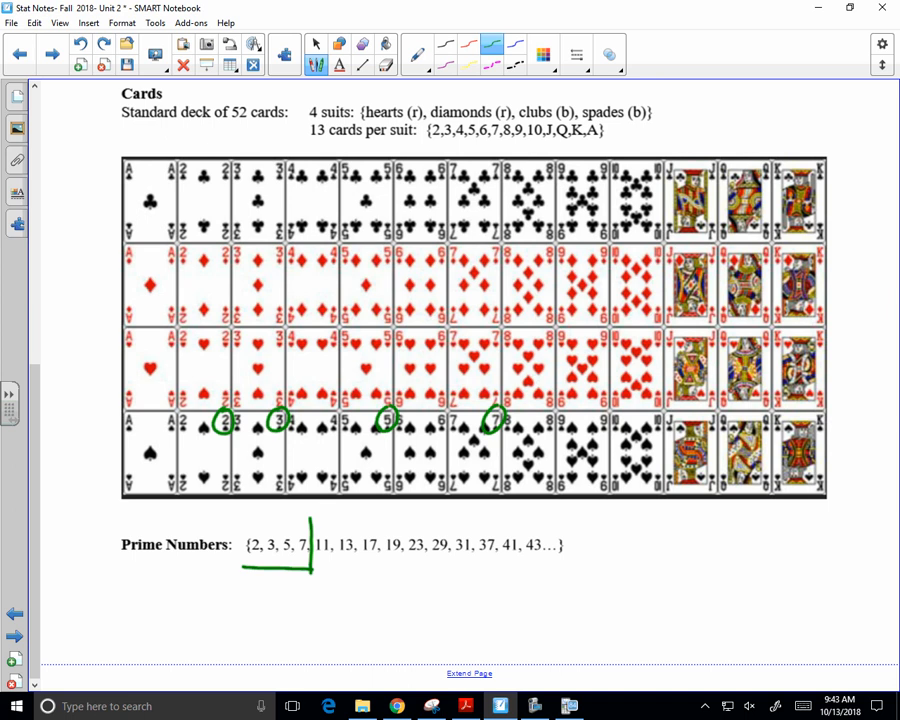
Step: Handwrite in black 'any number divisible by 2 unique whole numbers' under Prime Numbers
{"action": "left_click", "coordinate": [440, 50]}
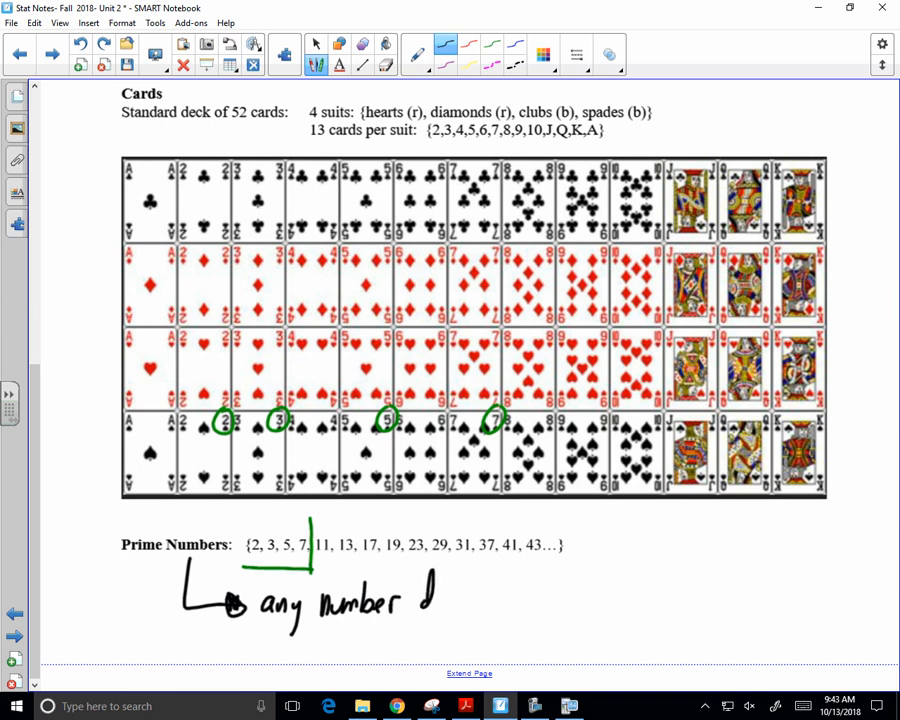
{"action": "left_click_drag", "start_coordinate": [420, 600], "coordinate": [480, 600]}
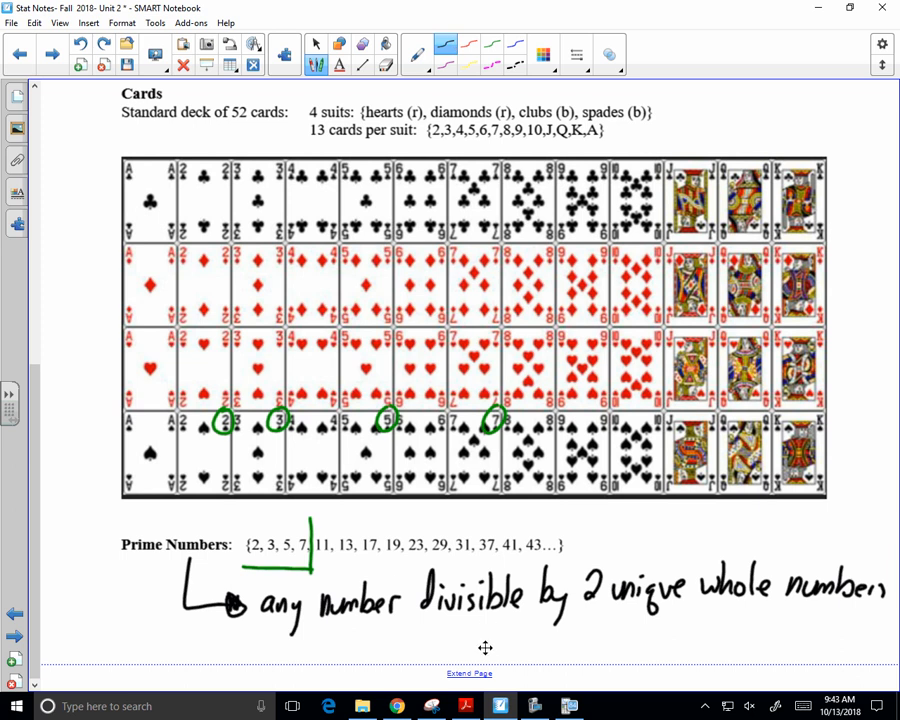
{"action": "scroll", "scroll_direction": "down", "scroll_amount": 3}
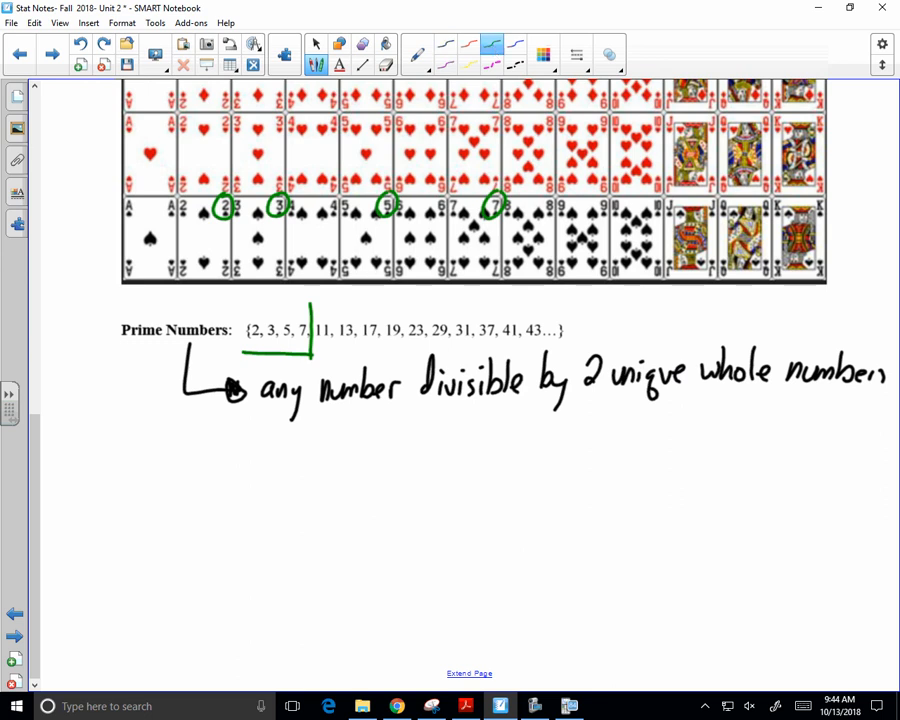
Step: Underline 'whole numbers' in green and write '0,1,2…∞' beneath it
{"action": "left_click_drag", "start_coordinate": [710, 390], "coordinate": [880, 390]}
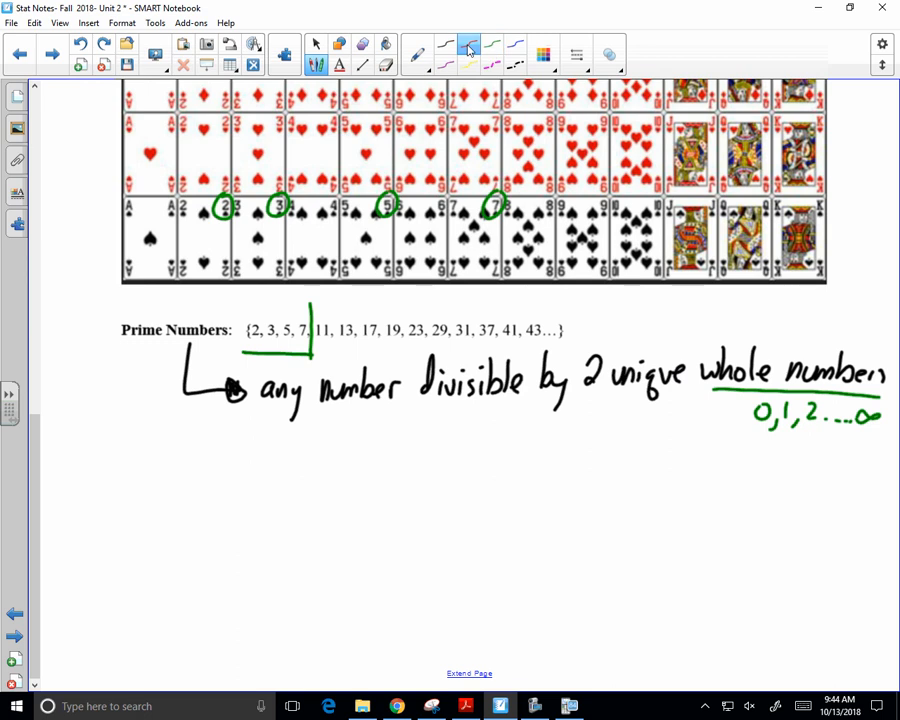
Step: Write in red '1 → not prime → 1÷1=1, 1÷□=□?'
{"action": "left_click_drag", "start_coordinate": [280, 456], "coordinate": [344, 456]}
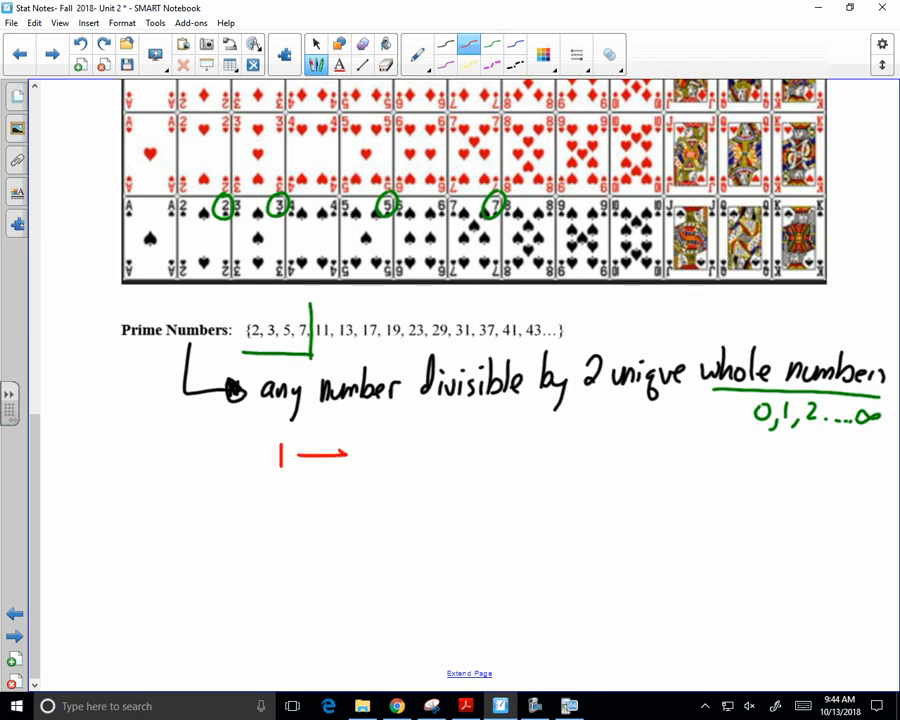
{"action": "type", "text": "not prin"}
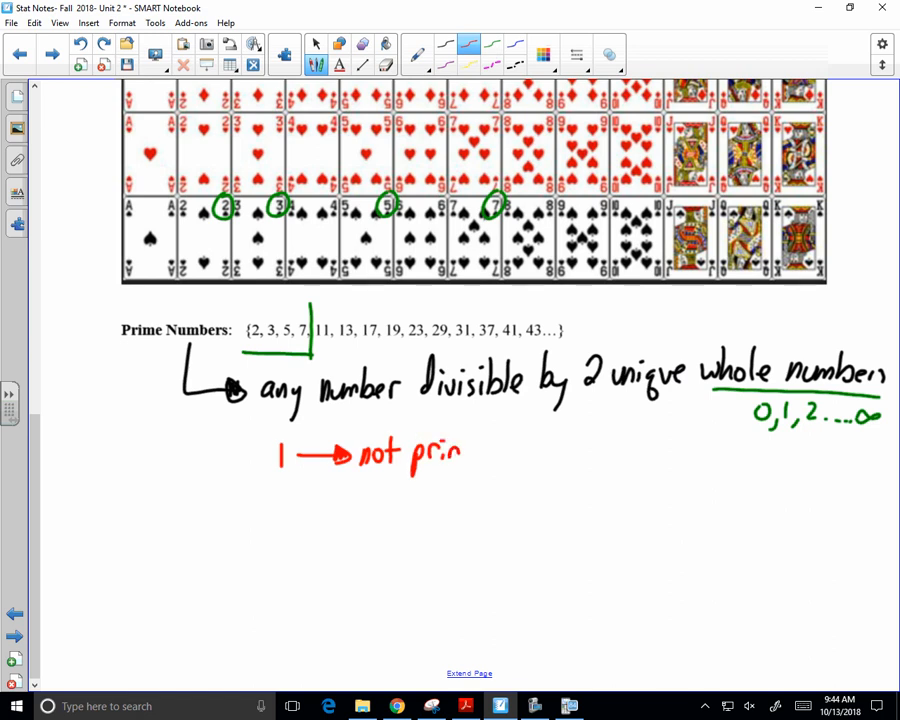
{"action": "left_click_drag", "start_coordinate": [460, 452], "coordinate": [536, 452]}
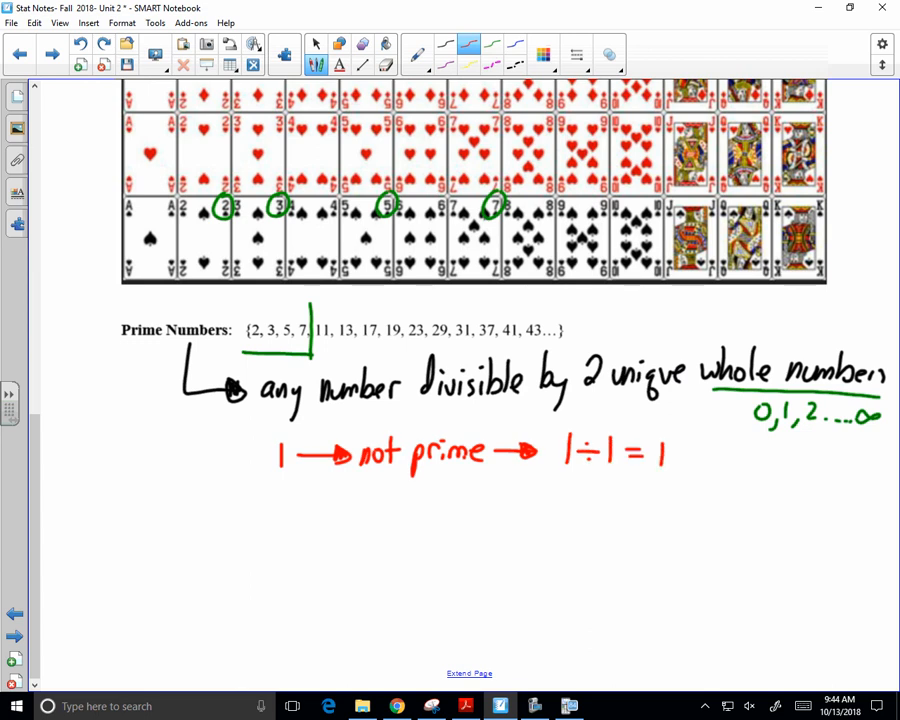
{"action": "left_click_drag", "start_coordinate": [564, 470], "coordinate": [564, 500]}
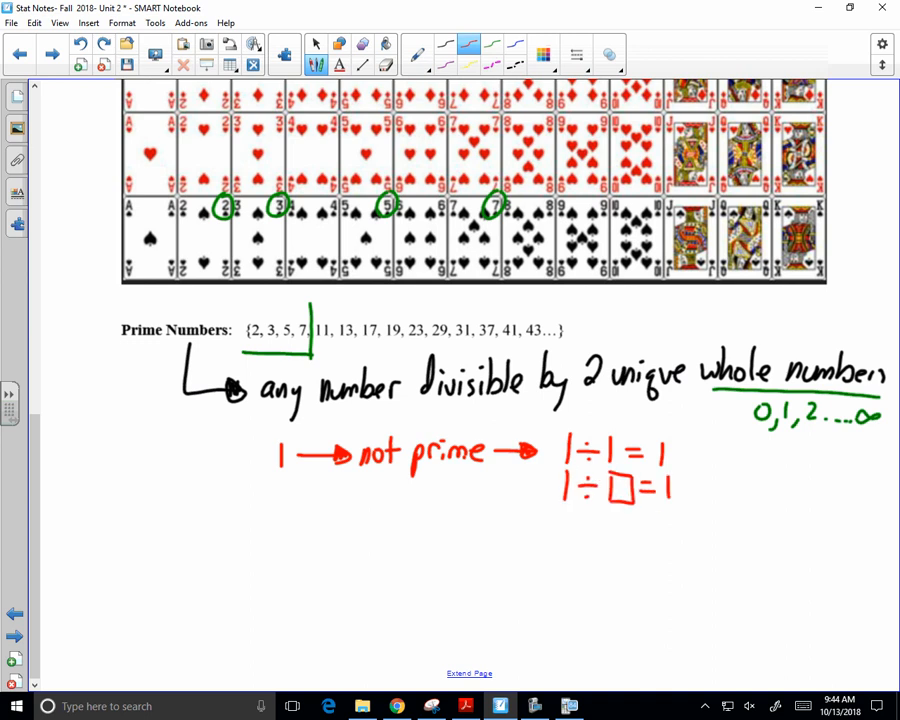
{"action": "left_click_drag", "start_coordinate": [664, 490], "coordinate": [716, 490]}
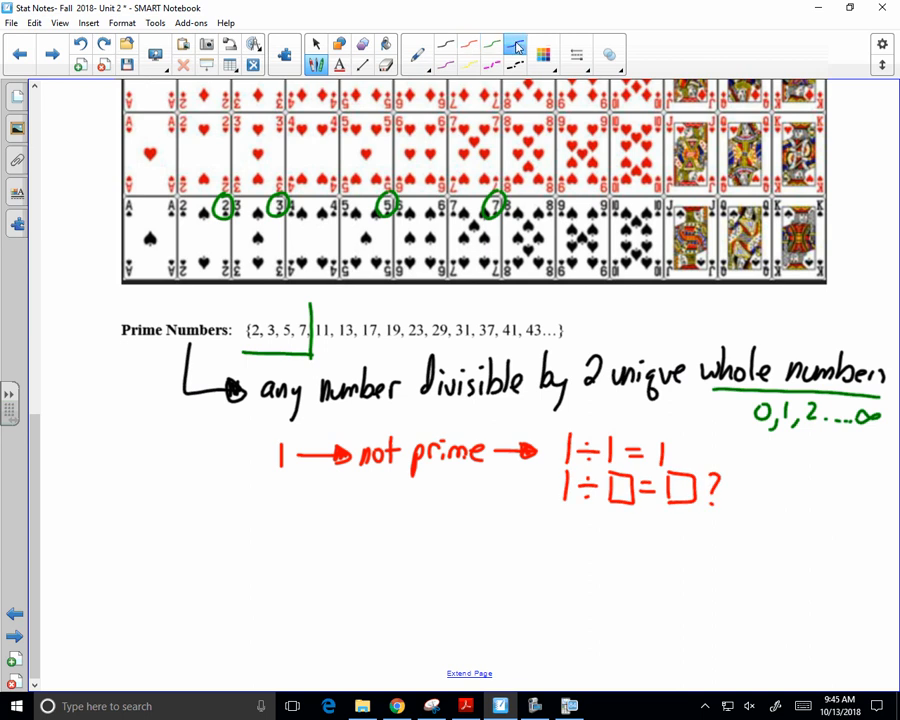
Step: Begin the blue example '29 → prime → 2'
{"action": "left_click_drag", "start_coordinate": [270, 530], "coordinate": [340, 536]}
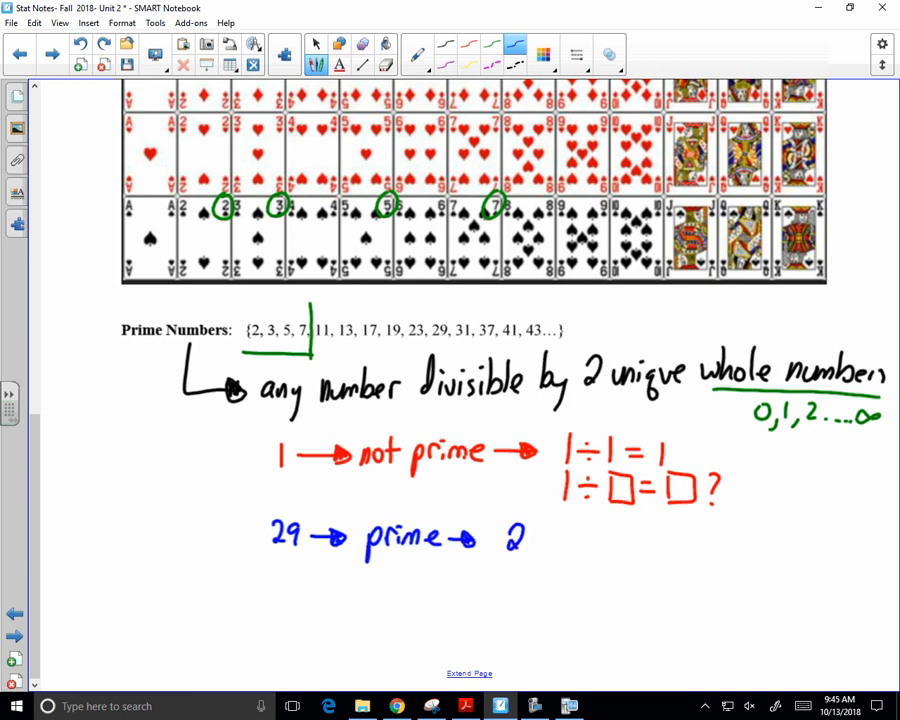
Step: Handwrite in blue '29÷1=29' and '29÷29=1' after the prime arrow
{"action": "type", "text": "29÷1=29"}
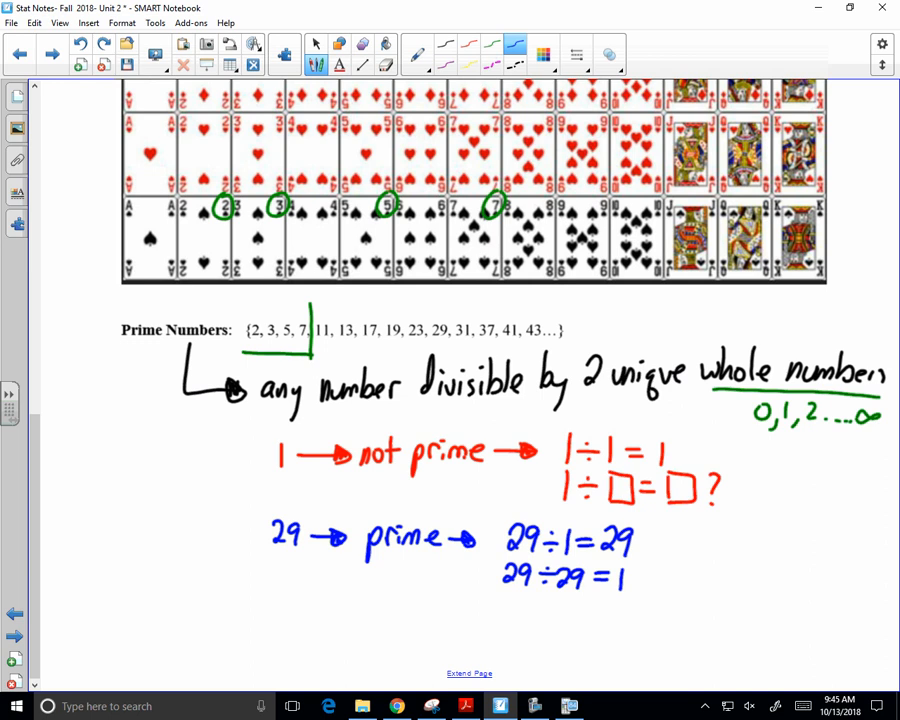
{"action": "mouse_move", "coordinate": [696, 232]}
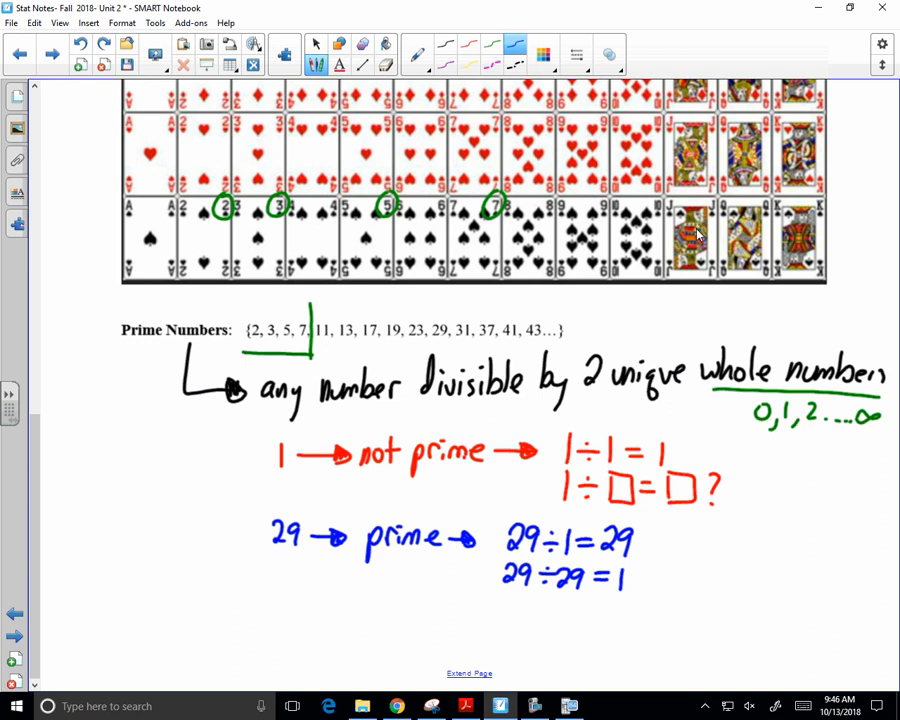